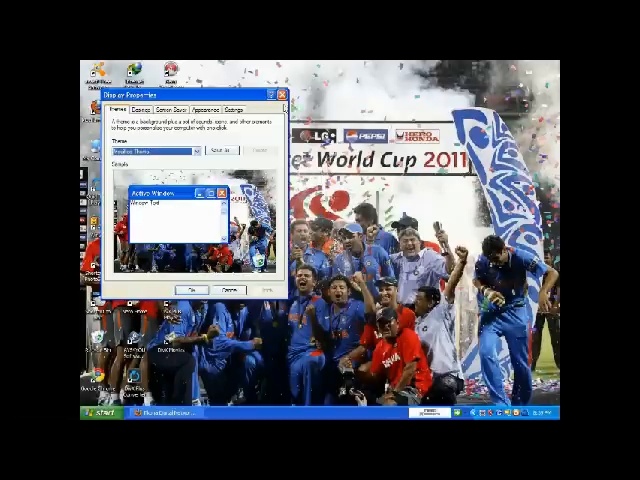
- Set the display adapter's Hardware acceleration slider via Settings > Advanced > Troubleshoot
{"action": "left_click", "coordinate": [236, 110]}
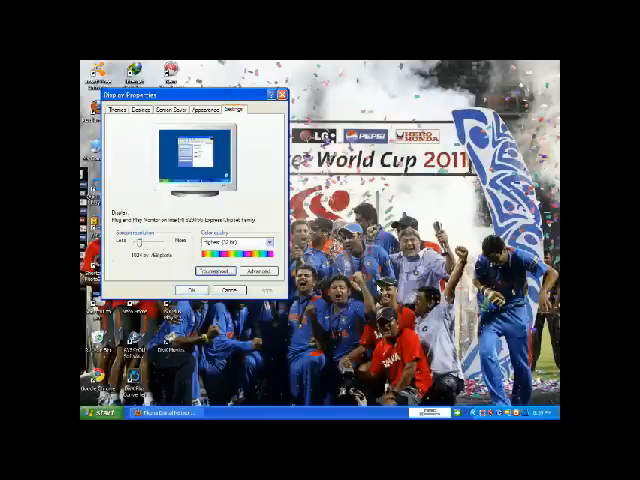
{"action": "left_click", "coordinate": [244, 272]}
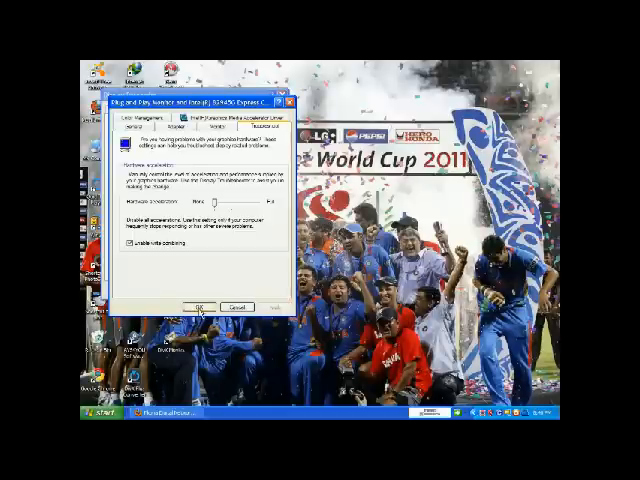
{"action": "left_click", "coordinate": [200, 306]}
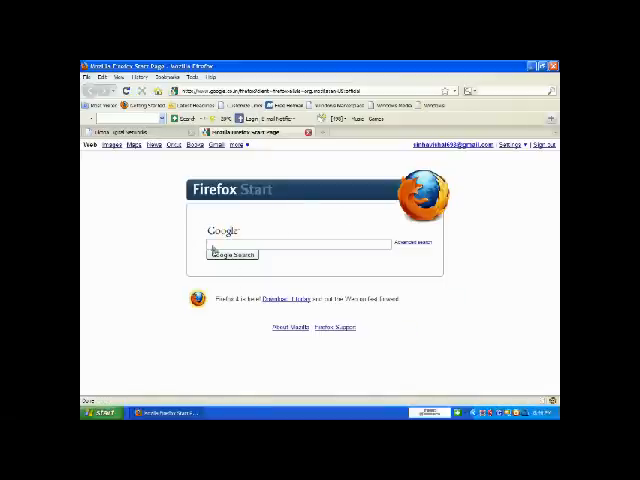
{"action": "mouse_move", "coordinate": [376, 236]}
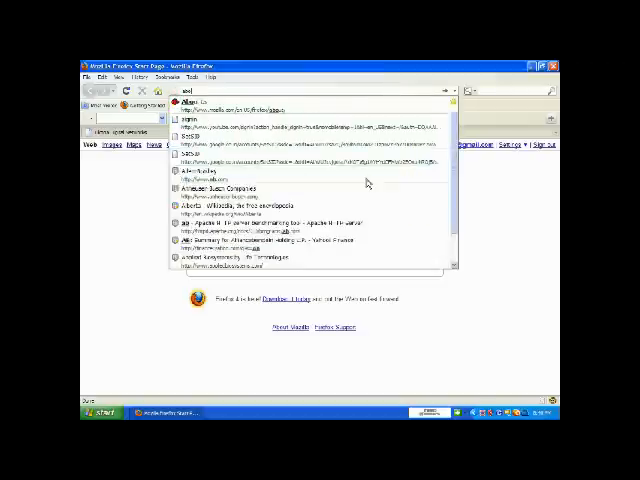
- Navigate to about:config, reaching the 'This might void your warranty' page
{"action": "type", "text": "about:con"}
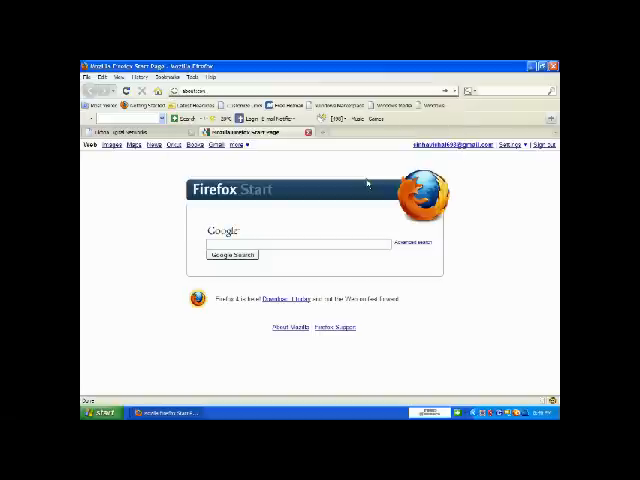
{"action": "mouse_move", "coordinate": [348, 184]}
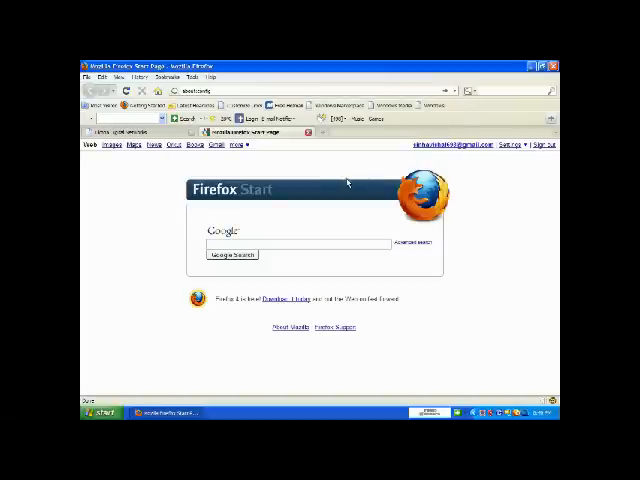
{"action": "left_click", "coordinate": [100, 416]}
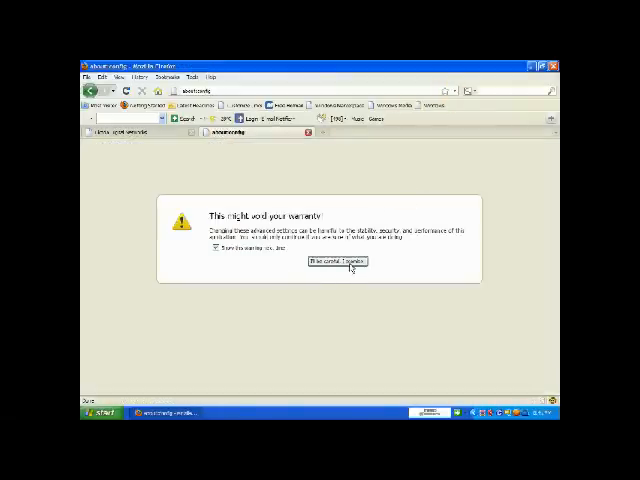
- Accept the warranty warning and filter the preference list by 'network', scrolling through the matches
{"action": "left_click", "coordinate": [334, 262]}
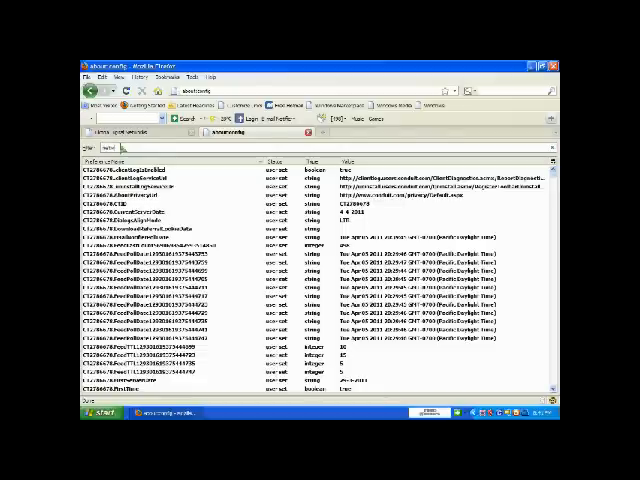
{"action": "type", "text": "network"}
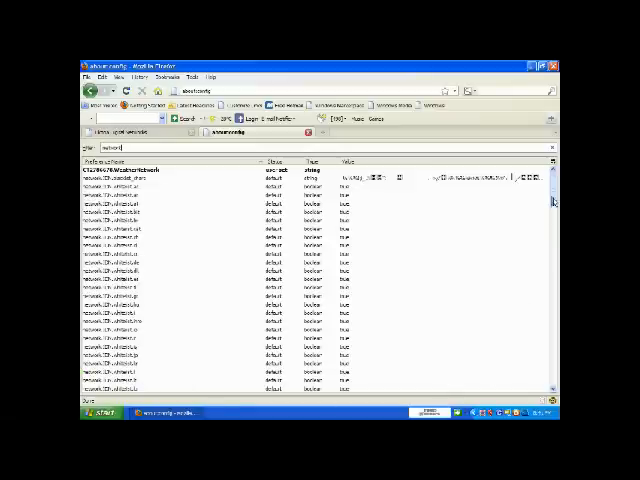
{"action": "scroll", "scroll_direction": "down", "scroll_amount": 3}
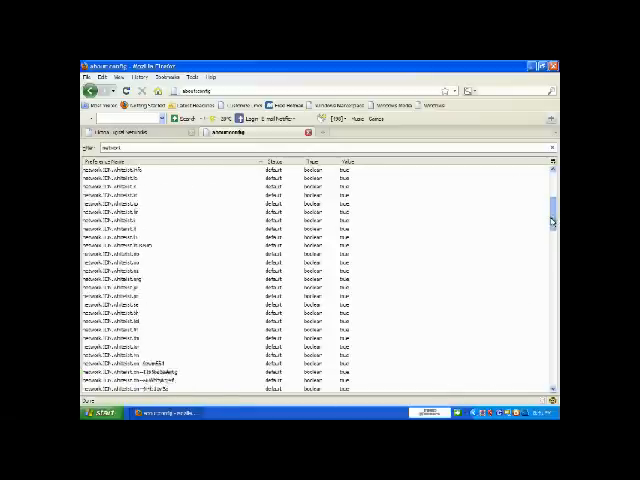
{"action": "scroll", "scroll_direction": "down", "scroll_amount": 3}
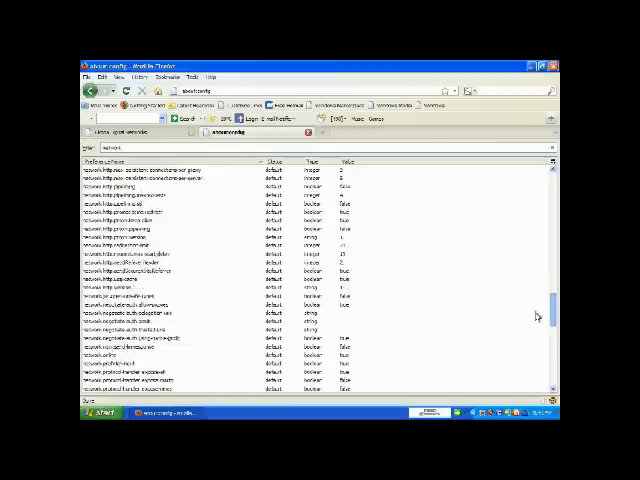
{"action": "scroll", "scroll_direction": "down", "scroll_amount": 3}
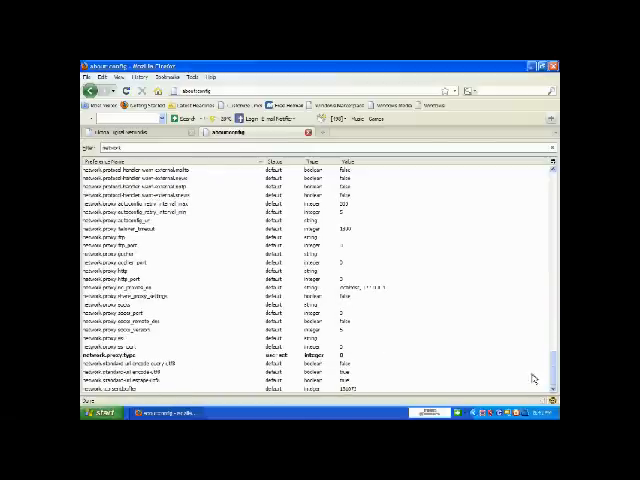
{"action": "scroll", "scroll_direction": "down", "scroll_amount": 3}
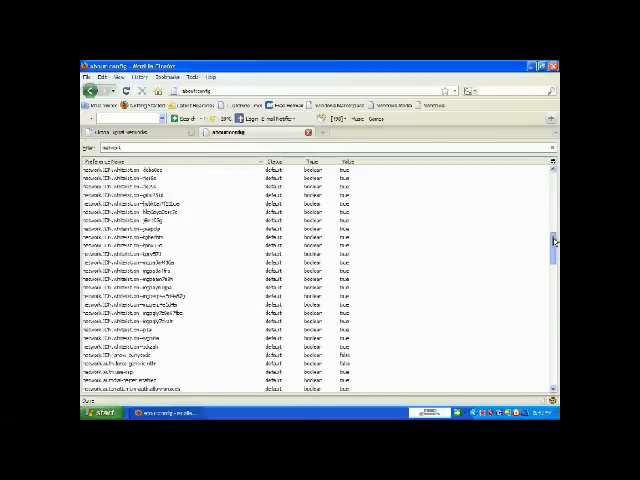
{"action": "scroll", "scroll_direction": "down", "scroll_amount": 3}
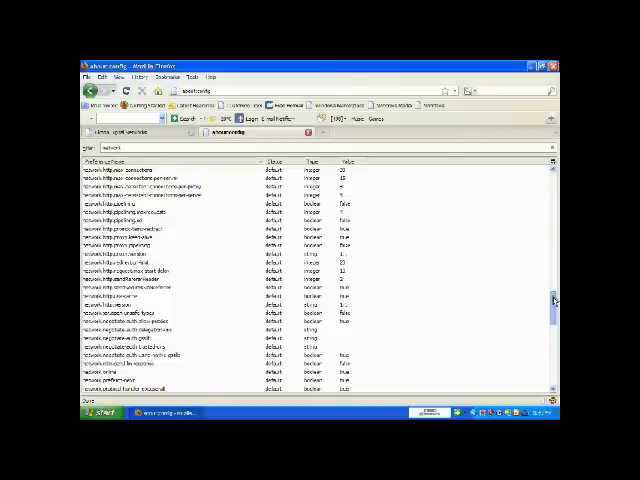
{"action": "scroll", "scroll_direction": "down", "scroll_amount": 3}
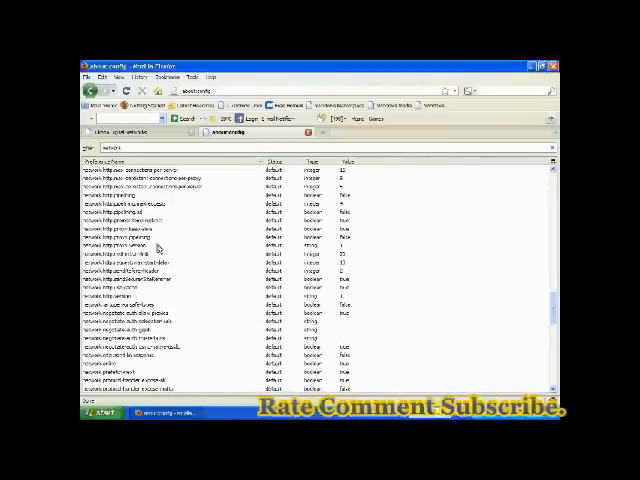
- Refine the filter so only the two network.http.pipelining preferences remain
{"action": "left_click", "coordinate": [150, 236]}
{"action": "type", "text": "maxrequest"}
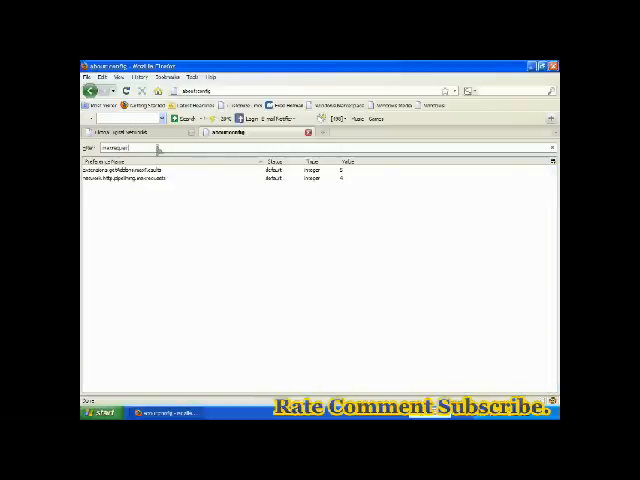
- Edit network.http.pipelining.maxrequests to the integer value 50 and confirm
{"action": "left_click", "coordinate": [100, 412]}
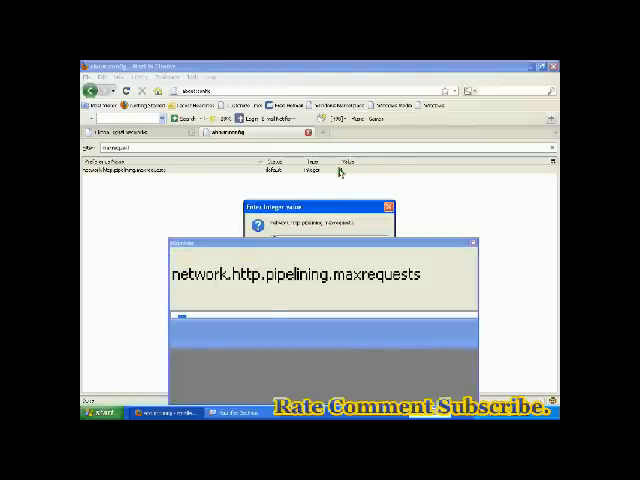
{"action": "type", "text": "4"}
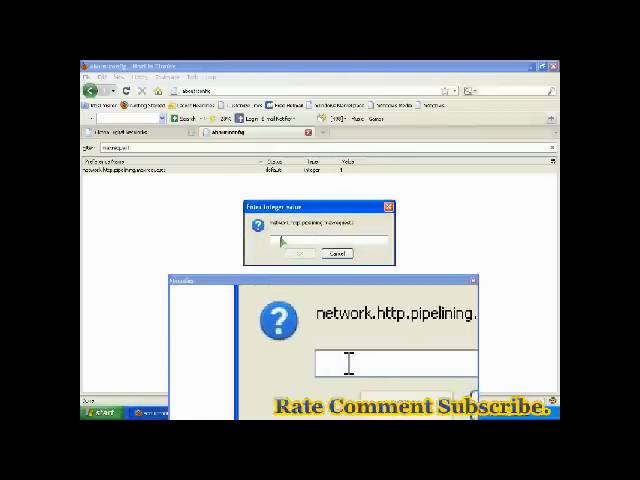
{"action": "type", "text": "5"}
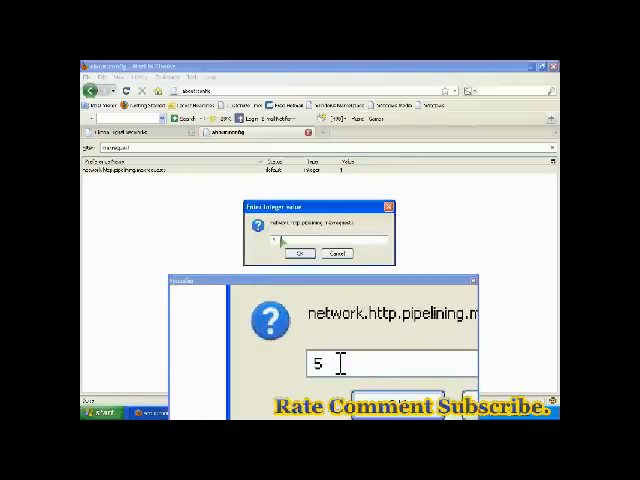
{"action": "type", "text": "0"}
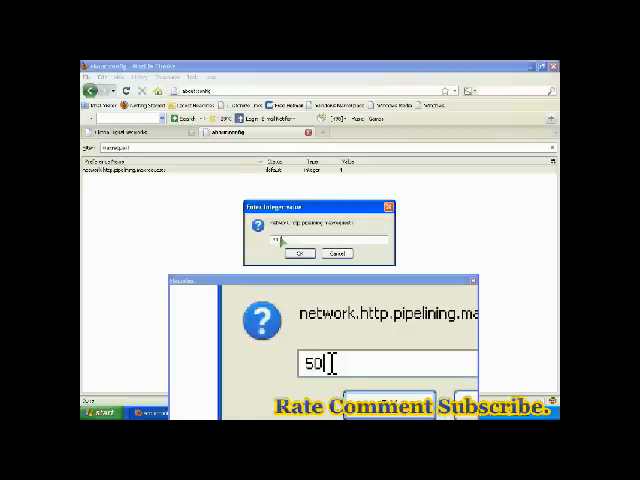
{"action": "type", "text": "100"}
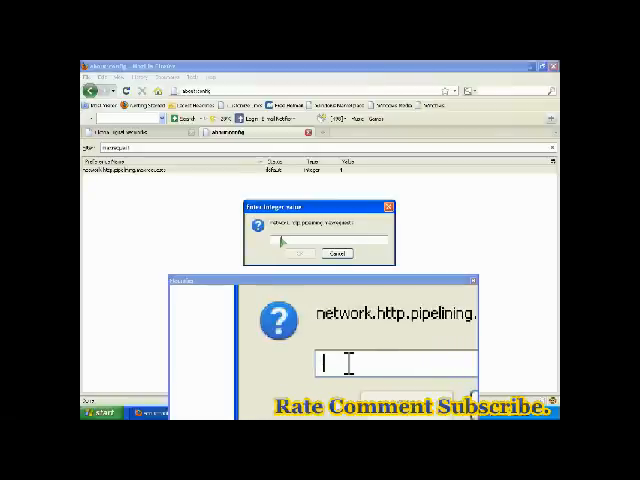
{"action": "type", "text": "50"}
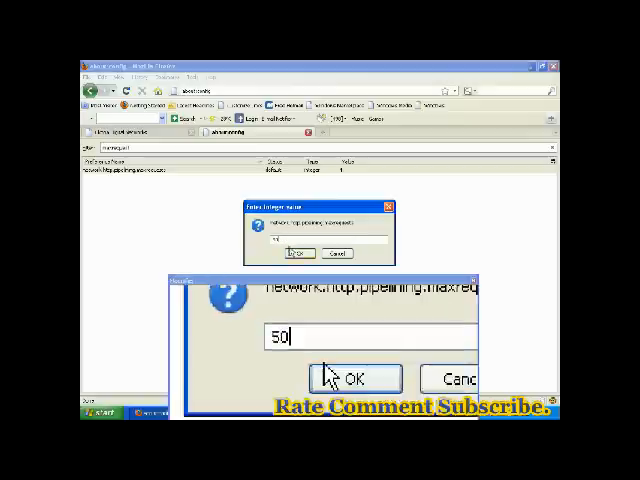
{"action": "left_click", "coordinate": [356, 378]}
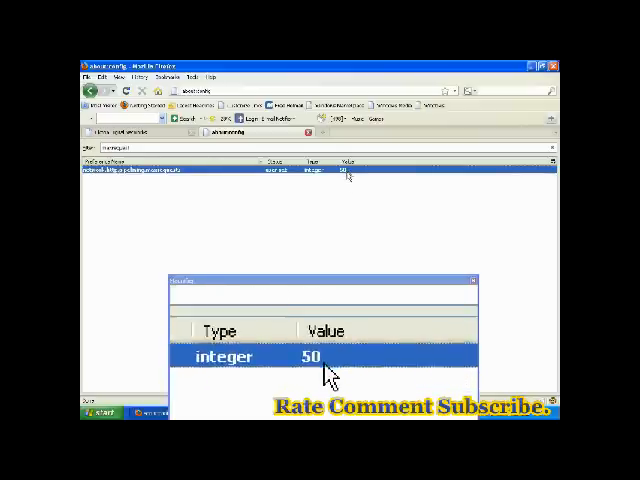
{"action": "left_click", "coordinate": [472, 282]}
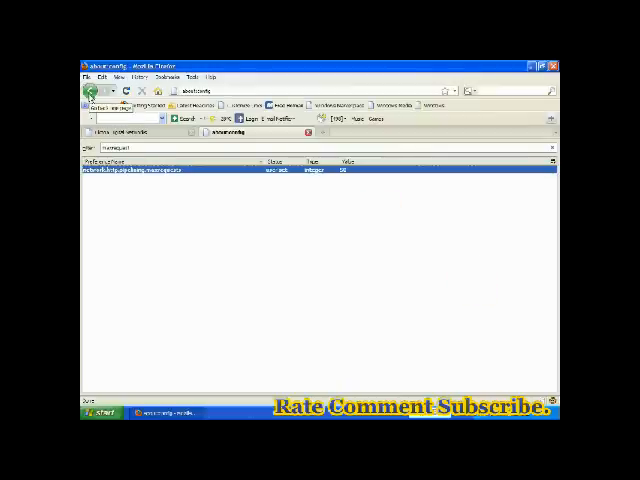
{"action": "mouse_move", "coordinate": [334, 278]}
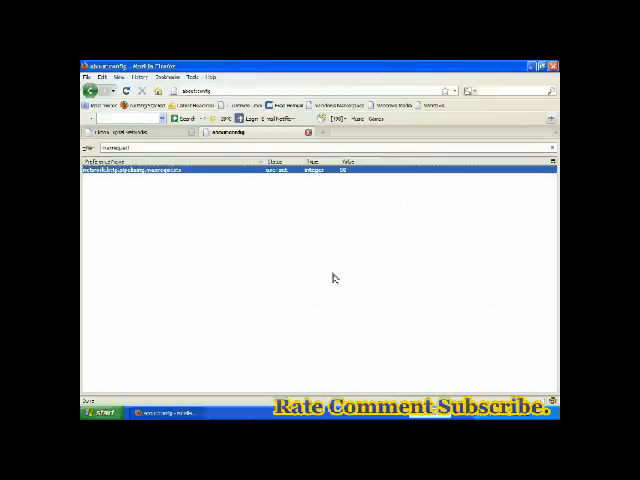
{"action": "mouse_move", "coordinate": [376, 232]}
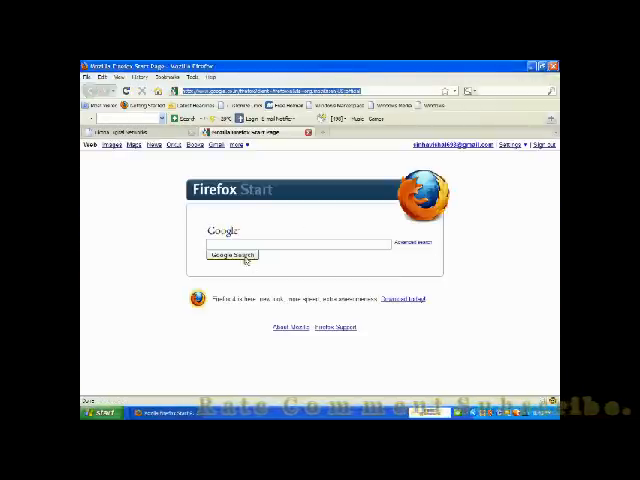
- Run a Google search for 'rock on' to test browsing after the change
{"action": "left_click", "coordinate": [232, 254]}
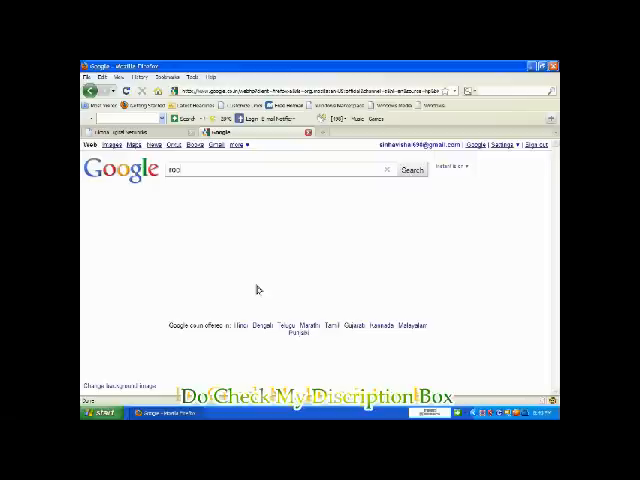
{"action": "type", "text": "rock on"}
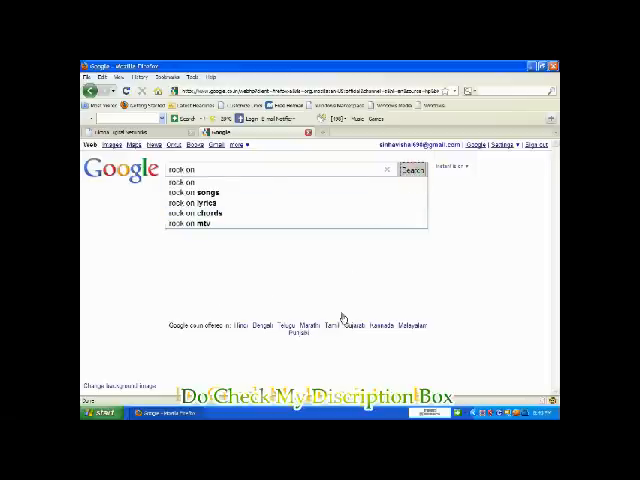
{"action": "left_click", "coordinate": [412, 168]}
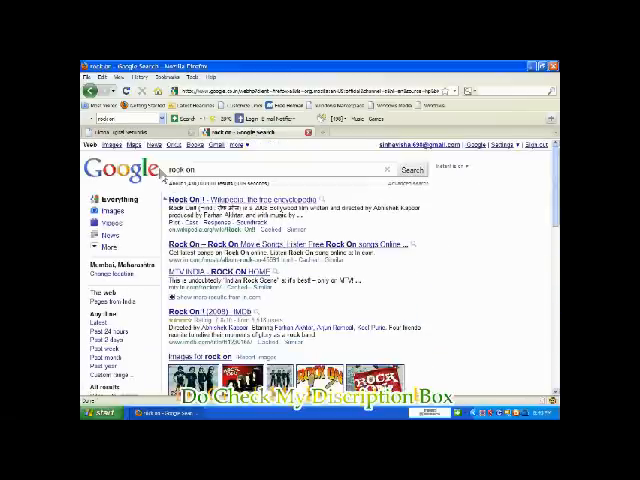